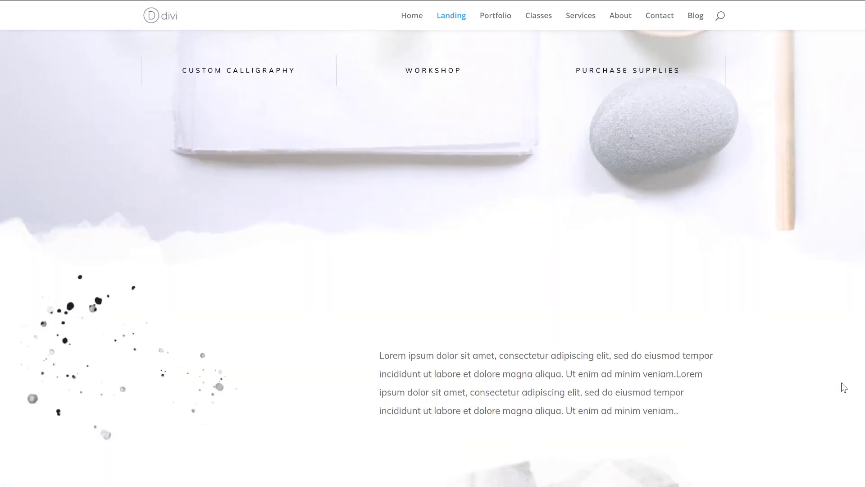
Step: Scroll down the Divi Layout Packs list to find the Calligrapher pack
scroll(up, 3)
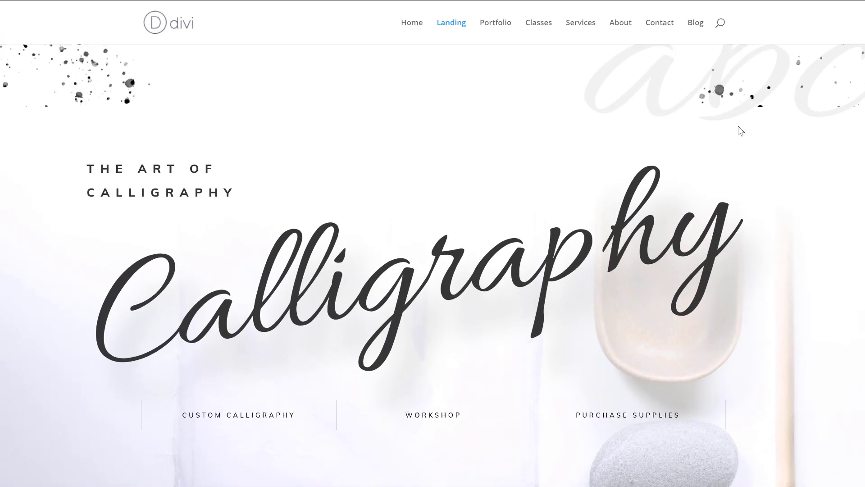
scroll(down, 3)
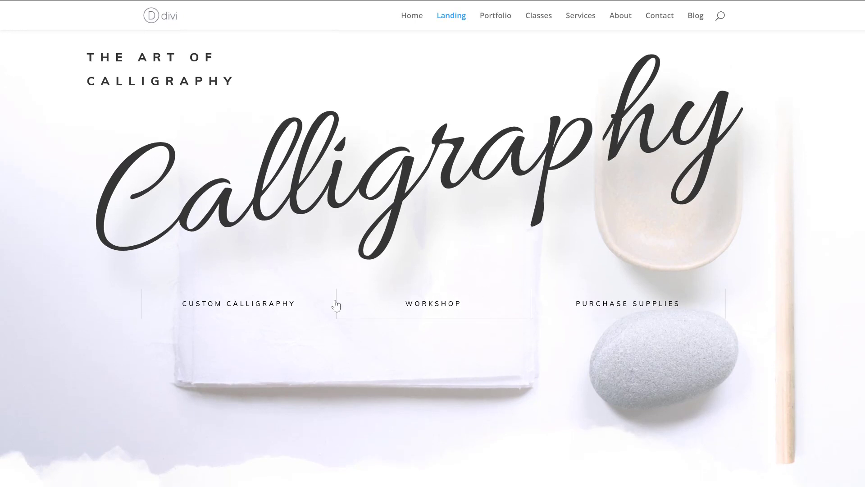
scroll(down, 3)
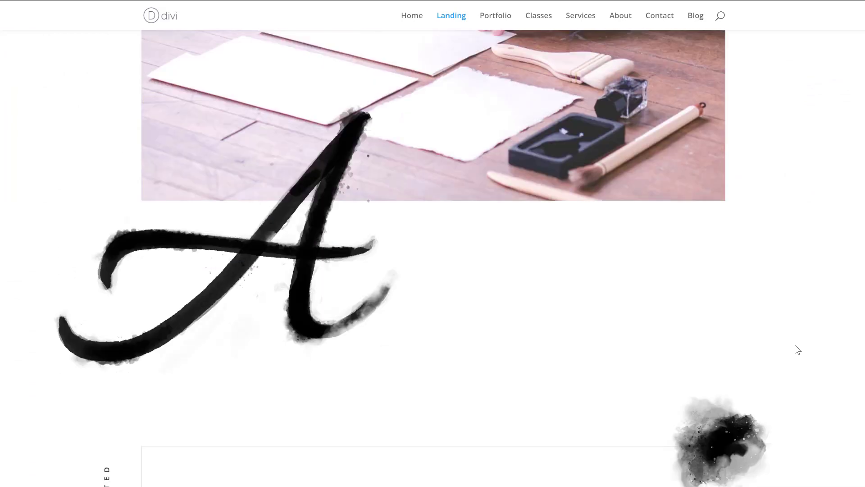
scroll(down, 3)
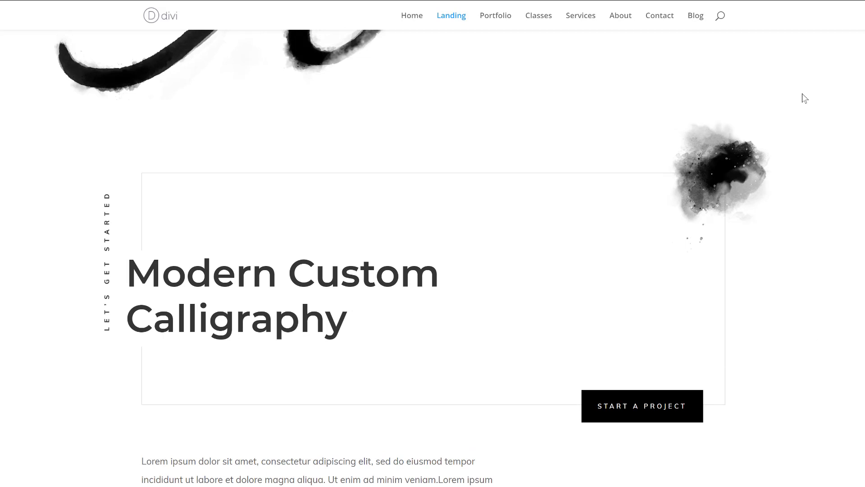
mouse_move(674, 197)
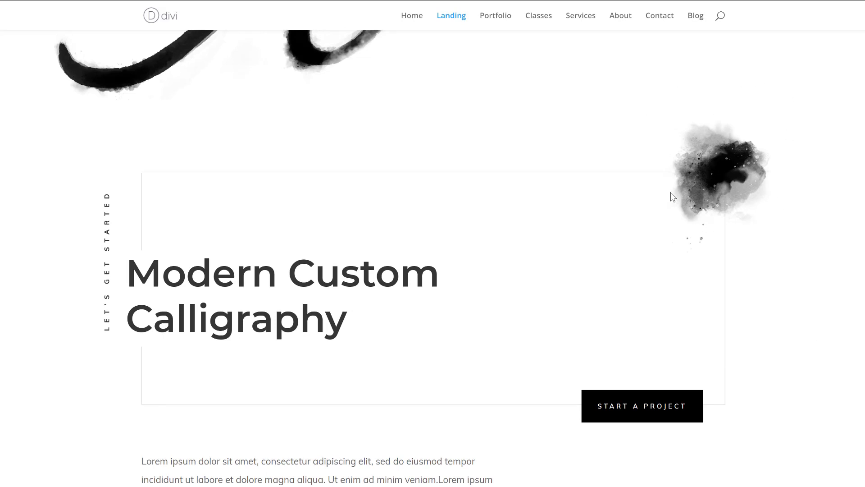
scroll(down, 3)
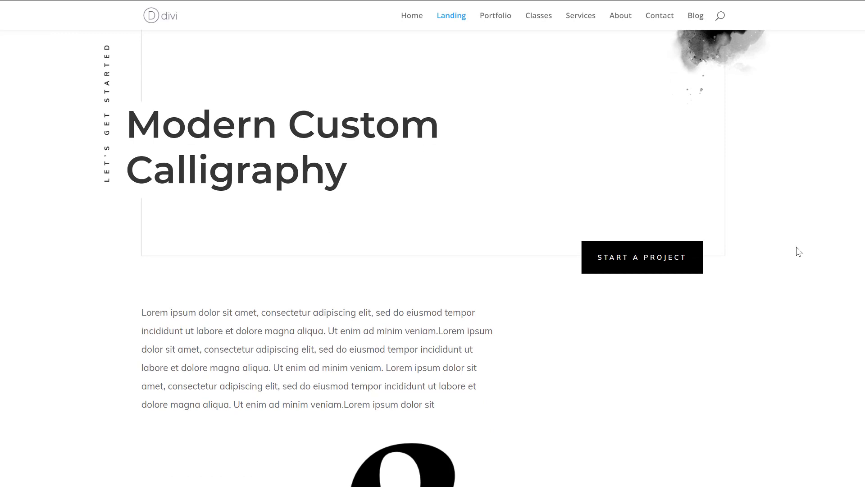
scroll(down, 3)
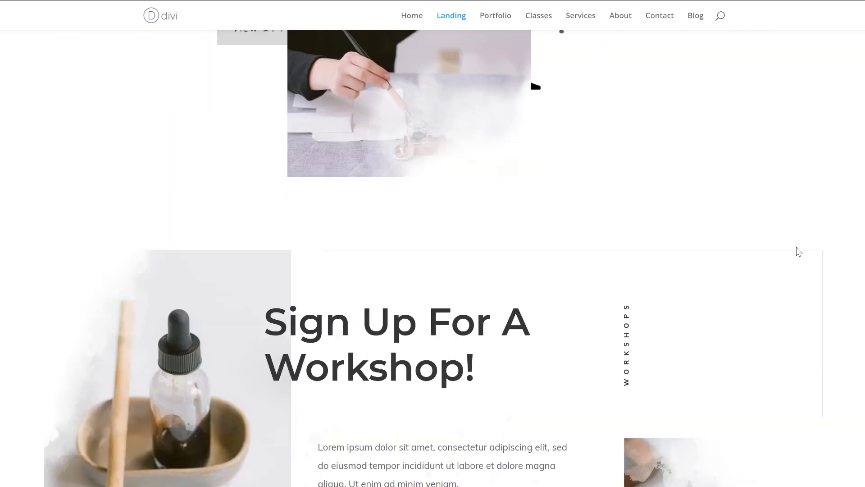
scroll(down, 3)
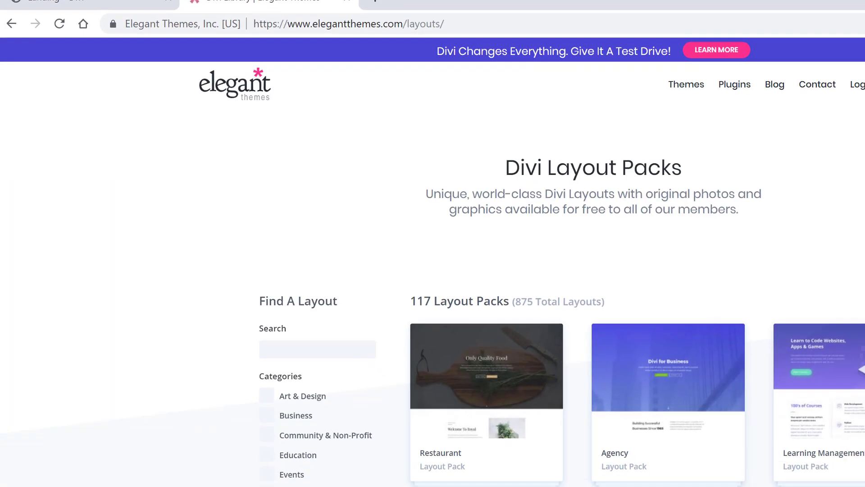
scroll(down, 3)
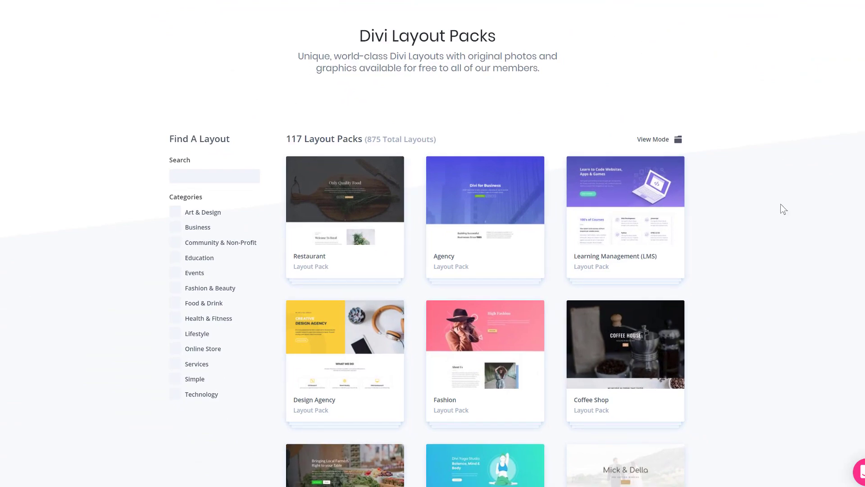
scroll(down, 3)
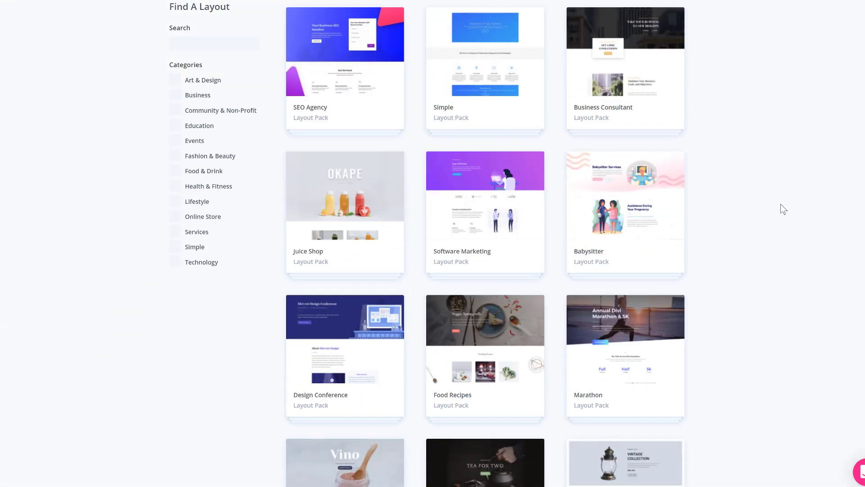
scroll(down, 3)
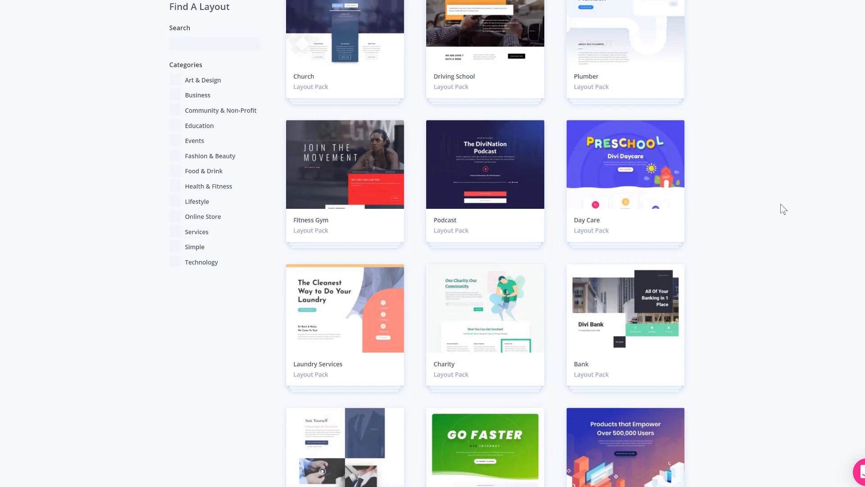
scroll(down, 3)
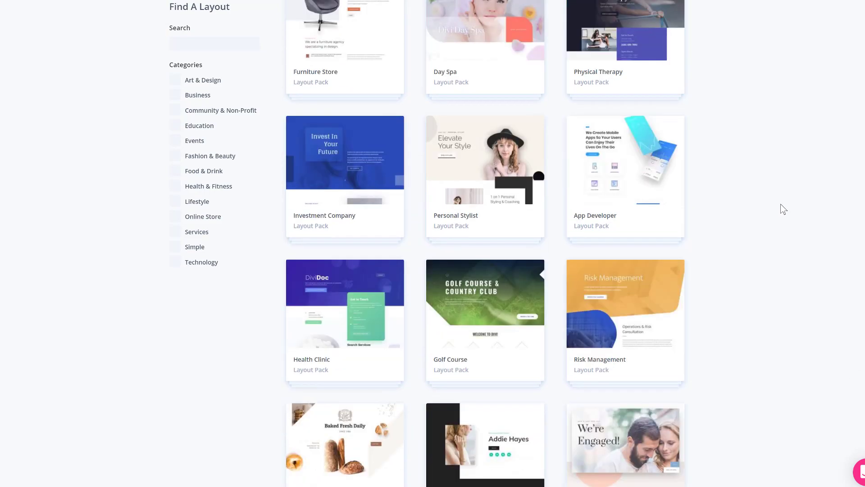
scroll(down, 3)
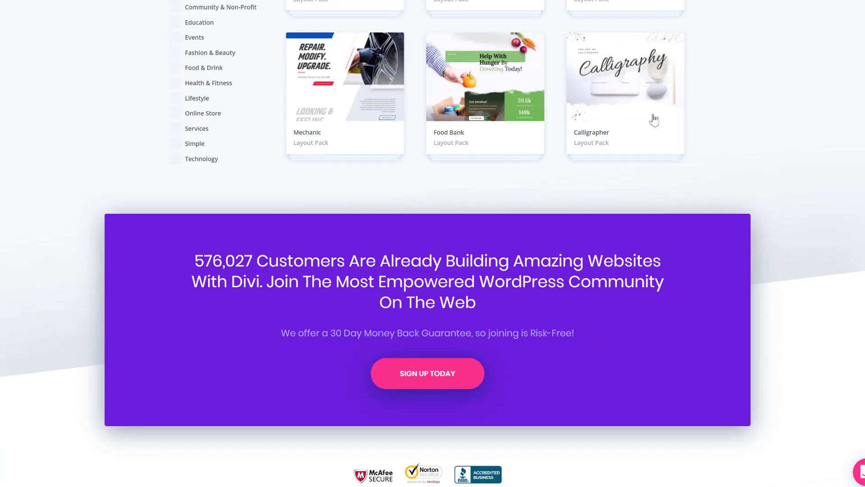
Step: Preview the Calligrapher Contact, Portfolio and Landing layouts, then open the live demo
click(624, 93)
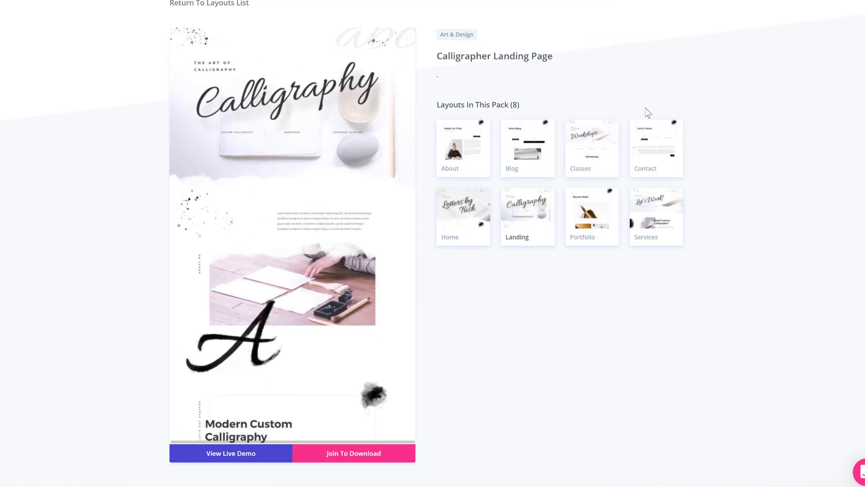
click(655, 147)
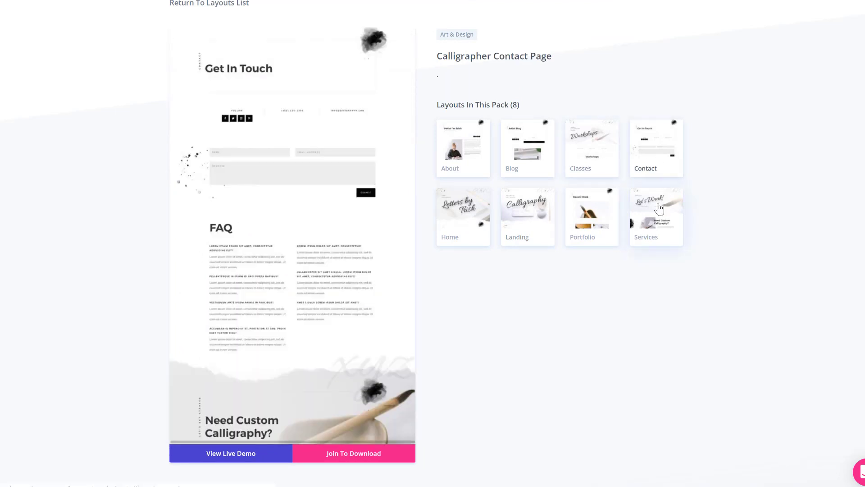
click(592, 216)
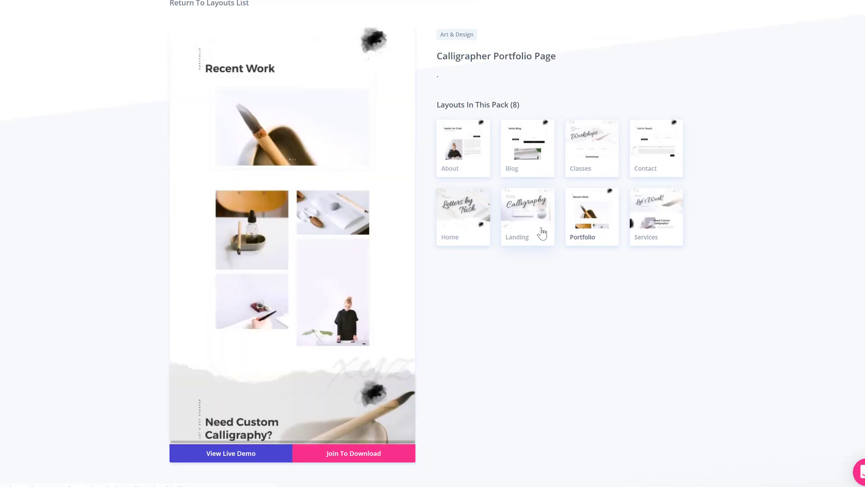
click(526, 215)
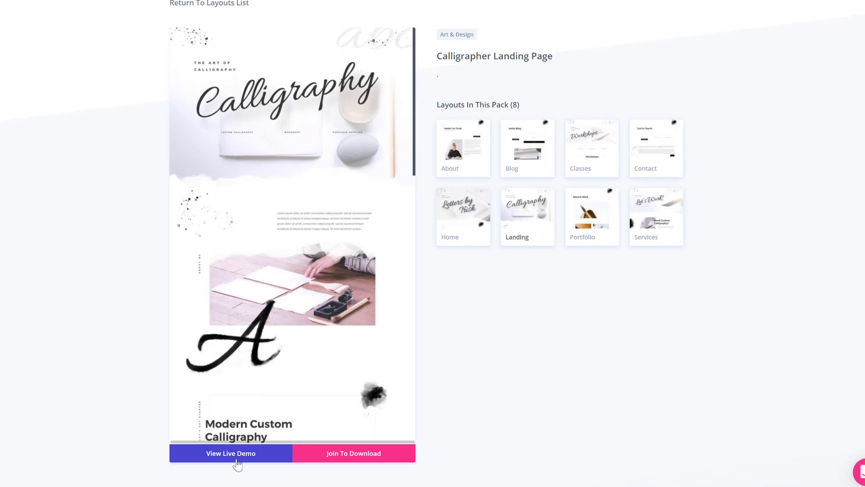
click(231, 453)
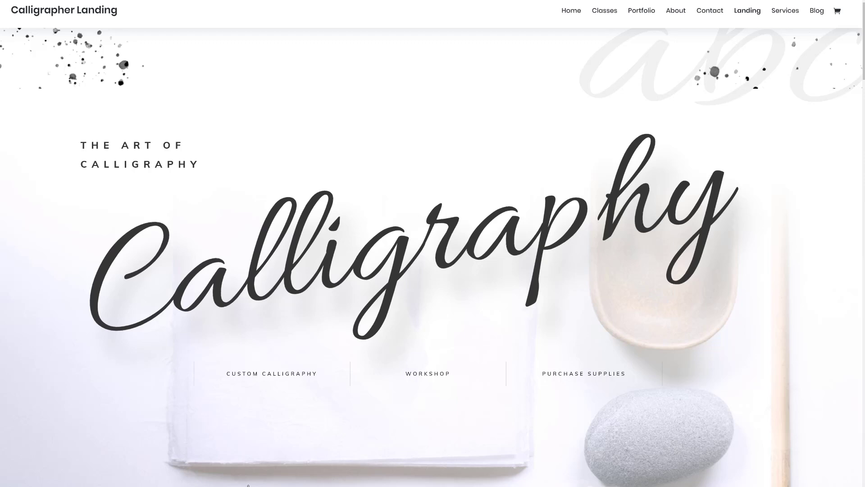
Step: Scroll the Calligrapher landing demo, then view its Portfolio page's Recent Work section
scroll(down, 3)
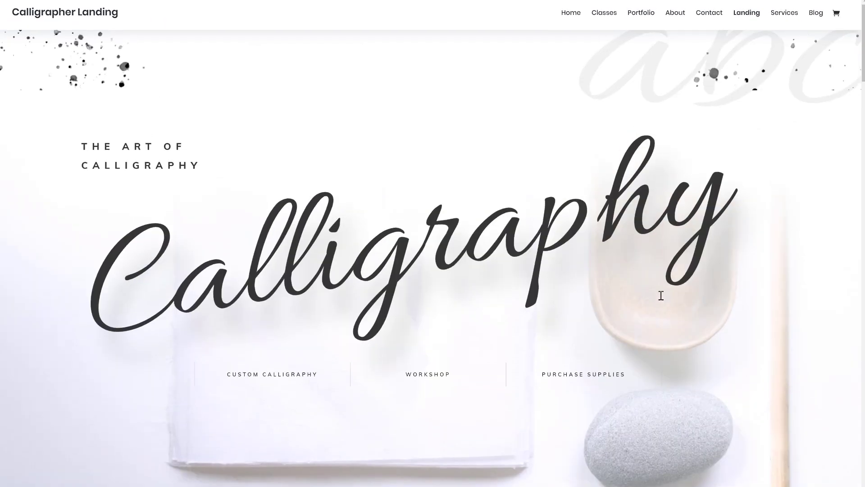
mouse_move(635, 153)
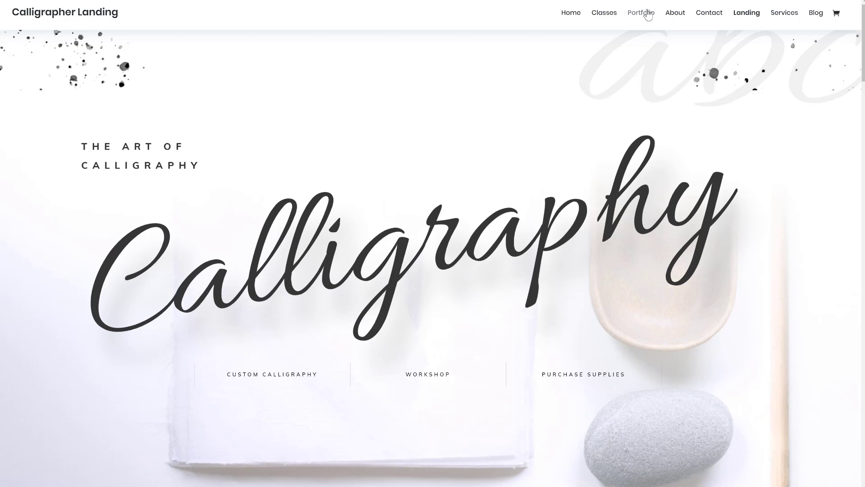
mouse_move(595, 23)
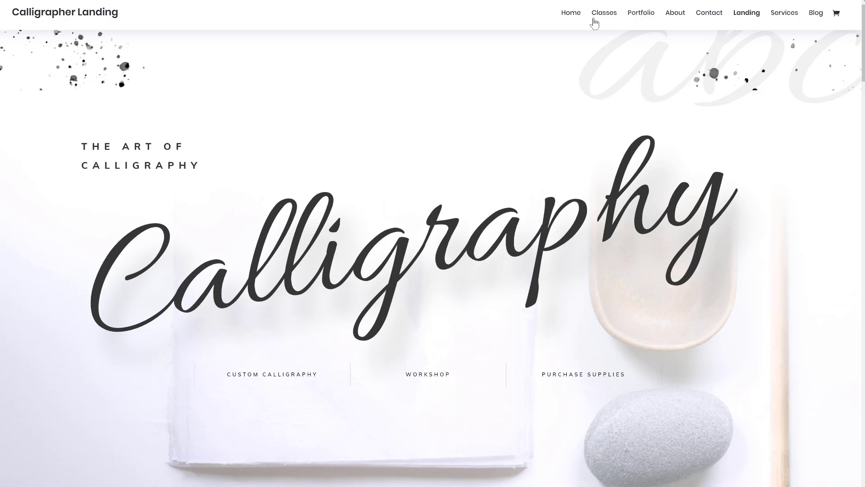
click(640, 12)
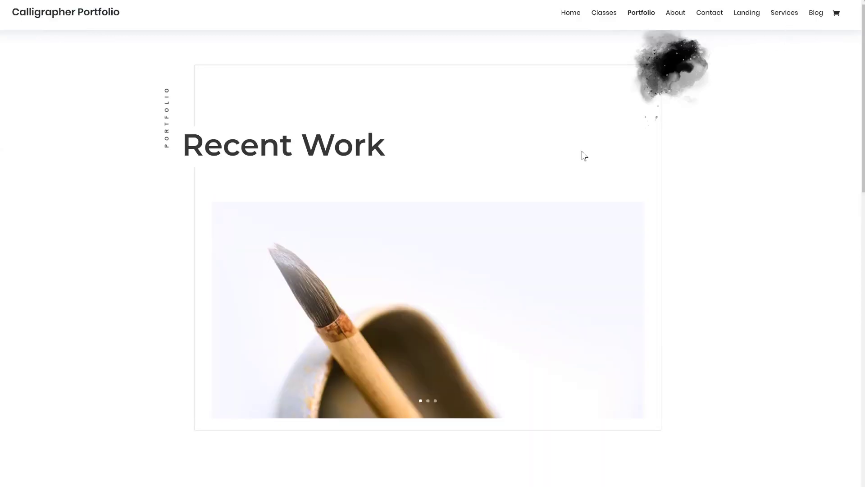
scroll(down, 3)
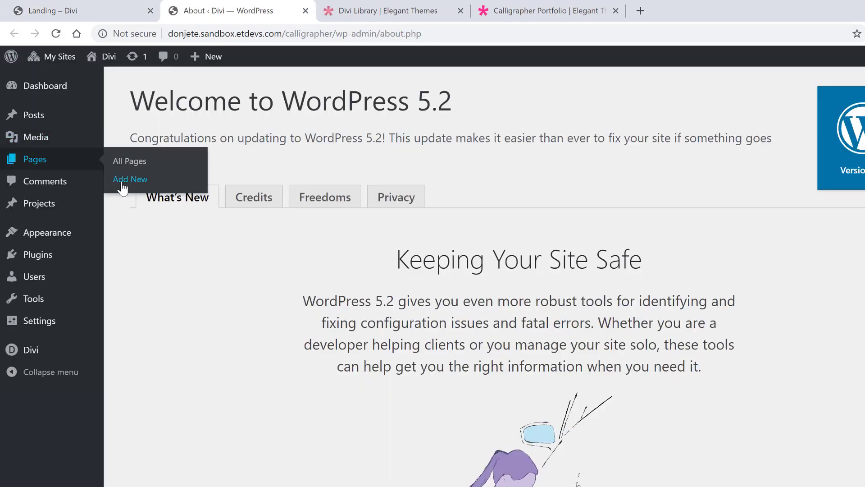
Step: Publish a new page titled 'Landing' and launch it in the Divi visual builder
click(130, 180)
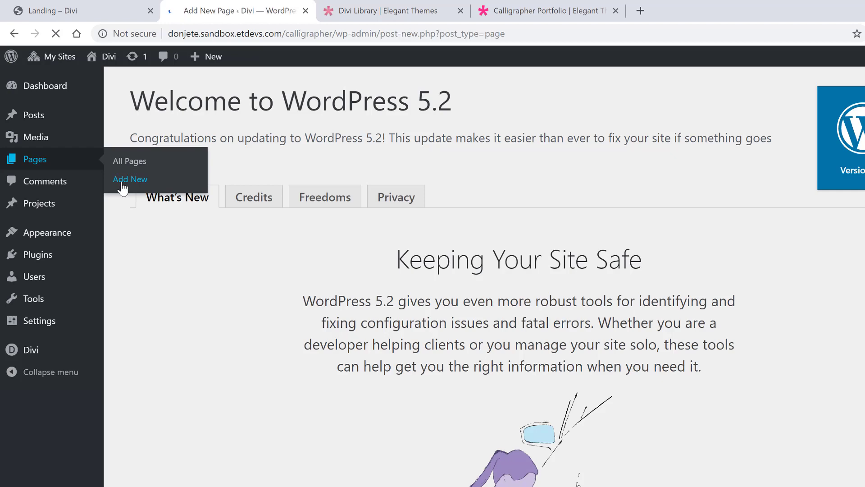
click(130, 179)
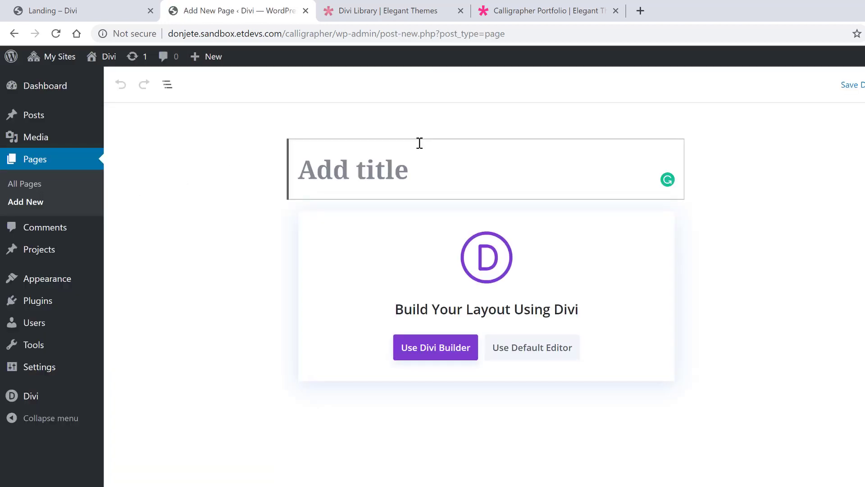
text(Landing)
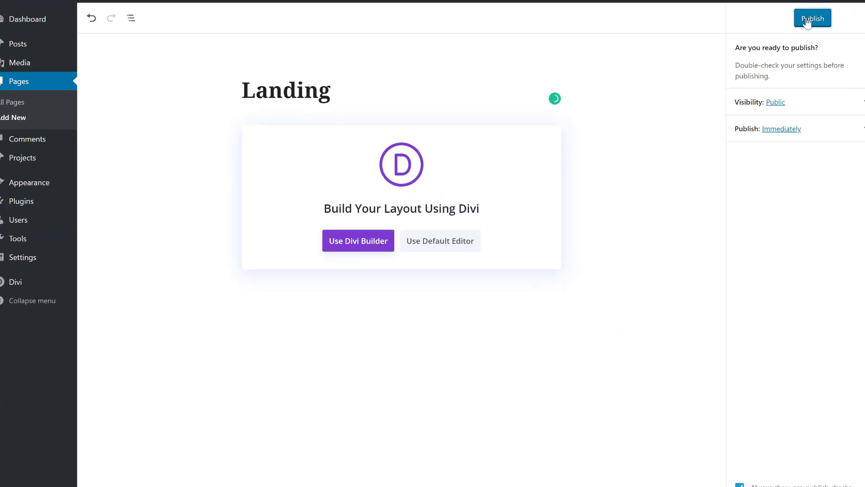
click(812, 17)
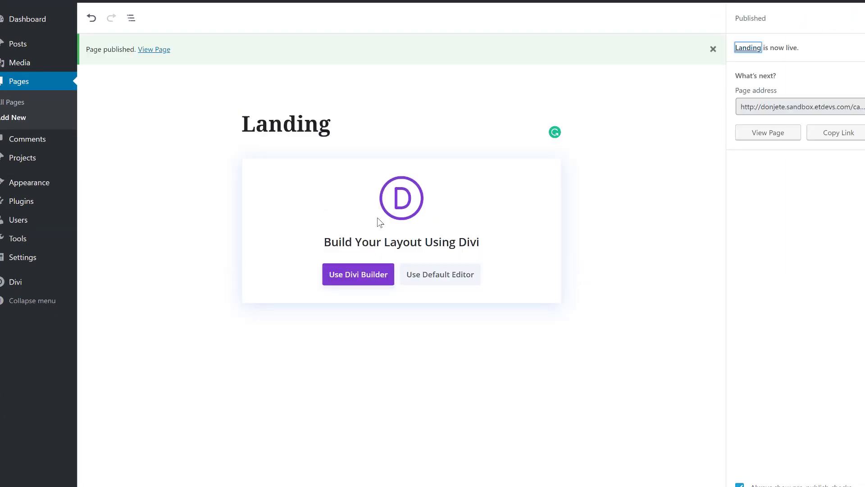
click(358, 274)
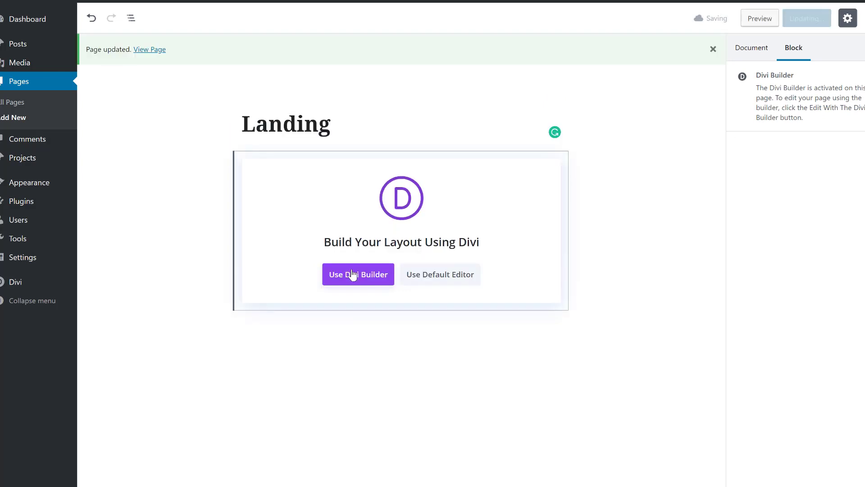
click(358, 275)
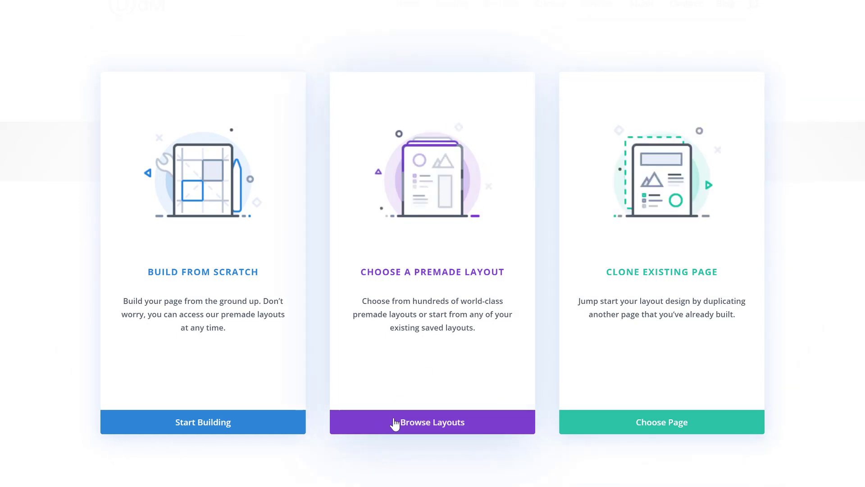
Step: Browse premade layouts, preview Calligrapher Services, and load the Calligrapher Landing layout
click(432, 423)
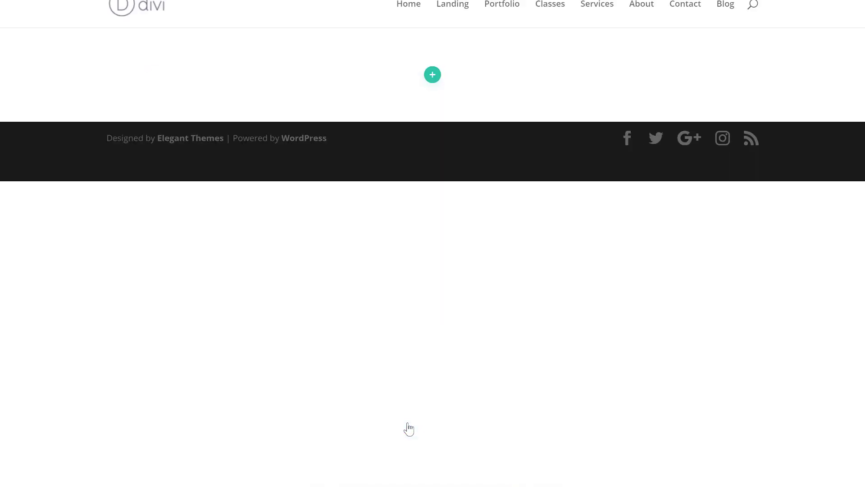
click(432, 74)
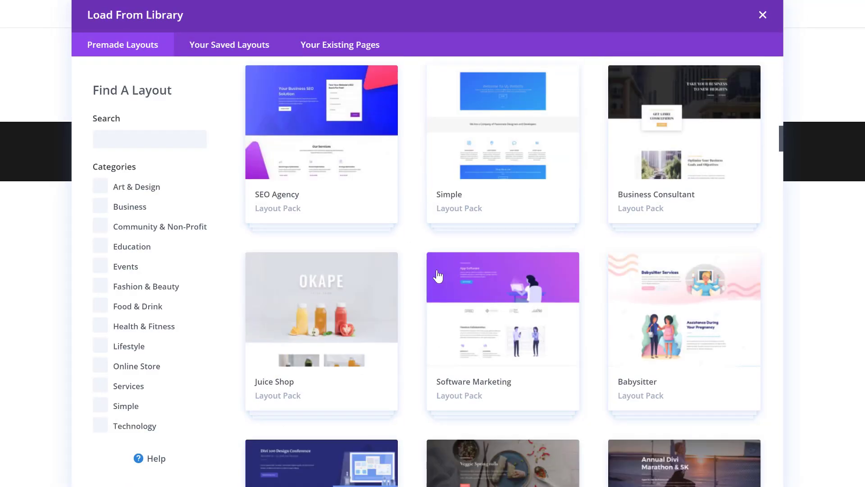
scroll(down, 3)
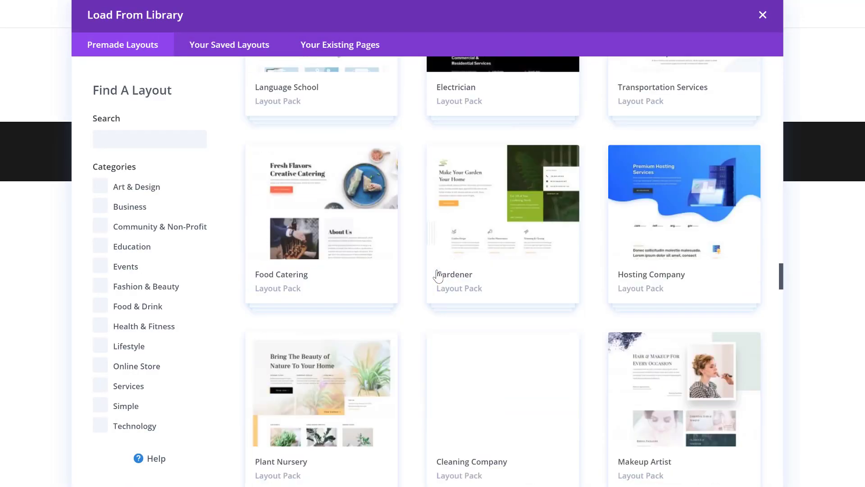
scroll(down, 3)
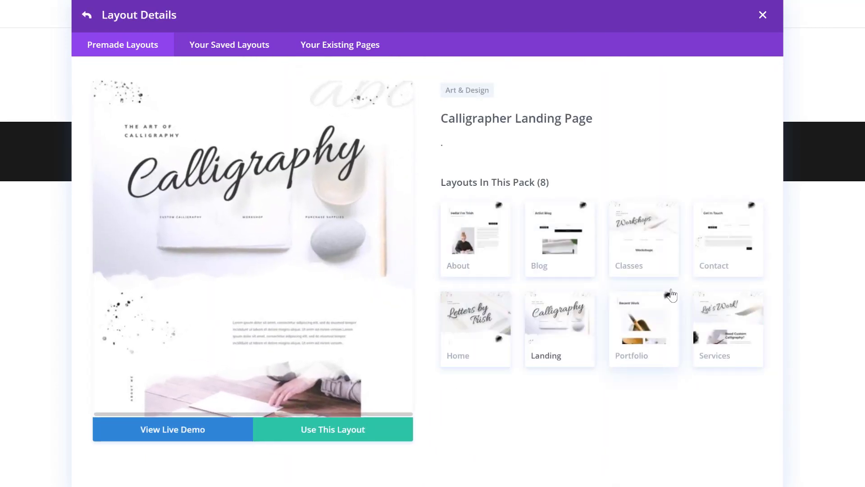
click(728, 329)
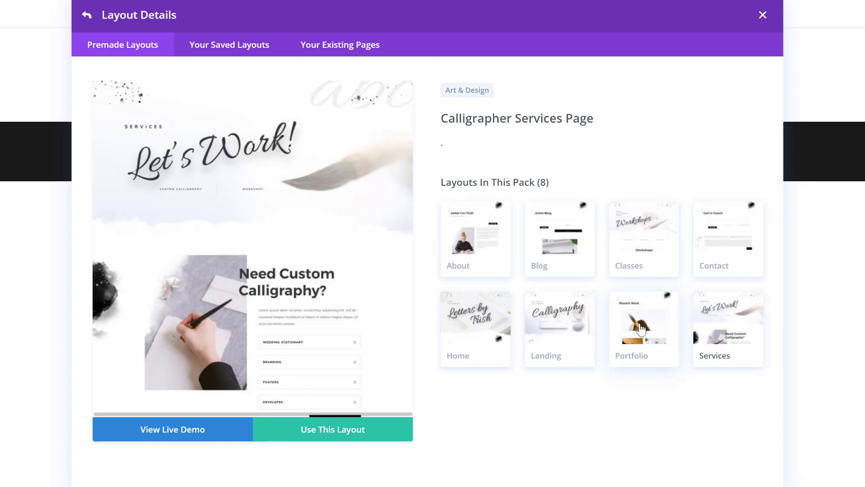
click(559, 328)
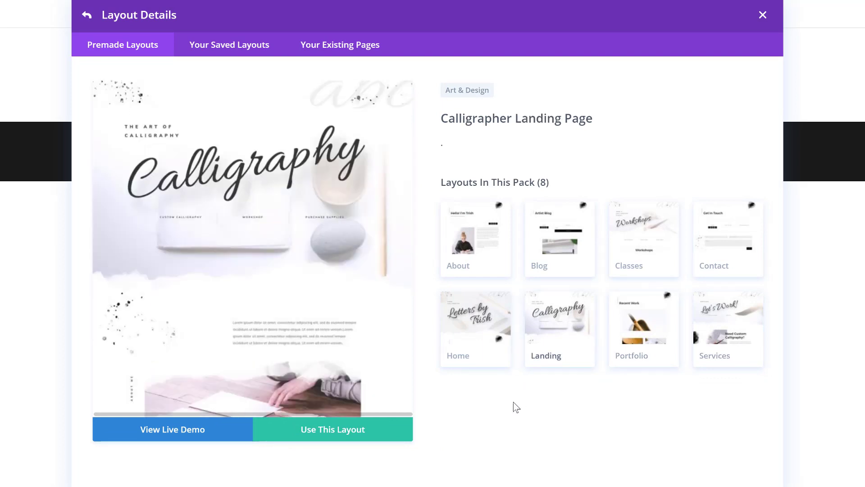
mouse_move(333, 430)
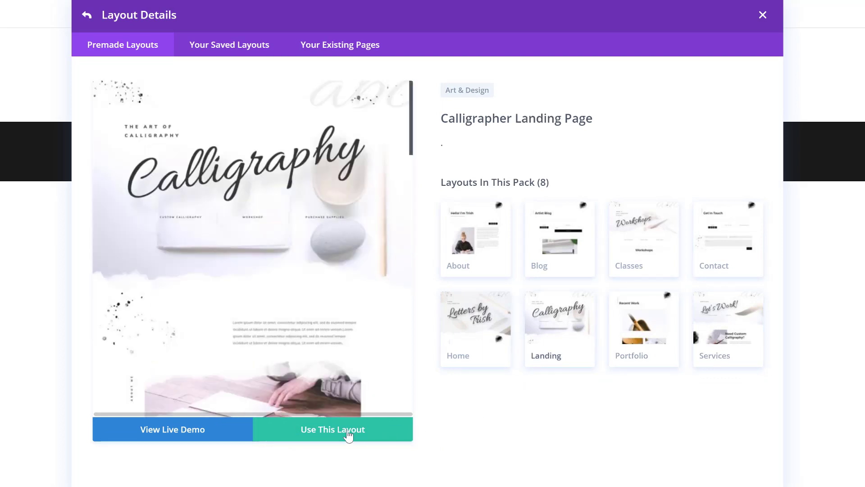
click(332, 429)
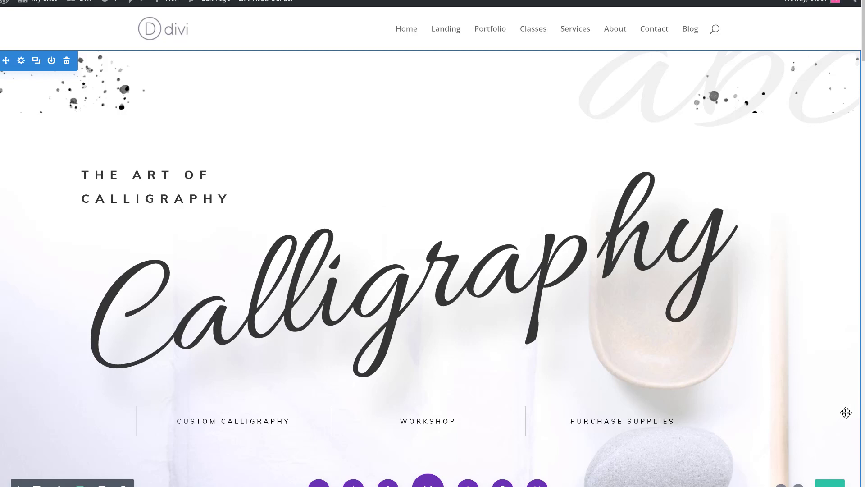
Step: Scroll through the Calligraphy hero, workshop and portfolio sections of the loaded layout
scroll(down, 3)
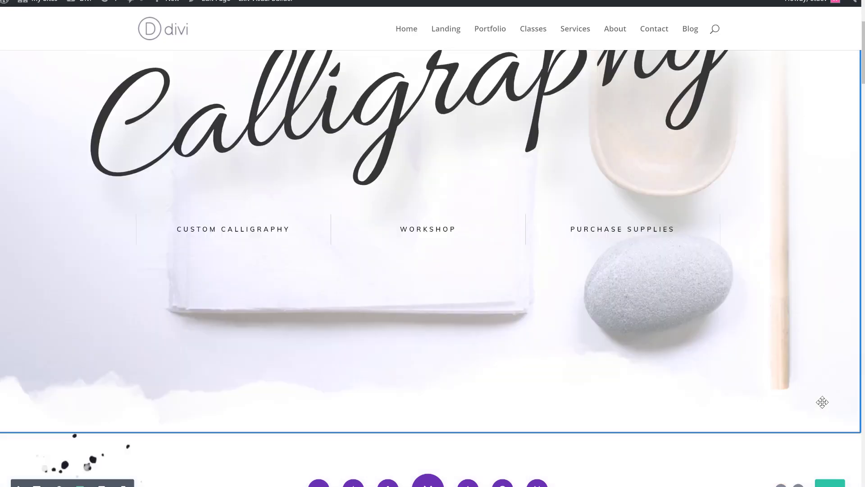
scroll(down, 3)
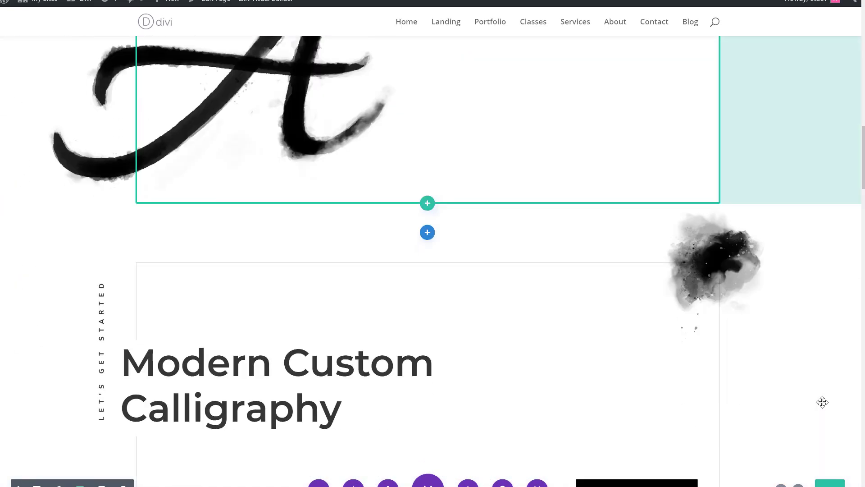
scroll(down, 3)
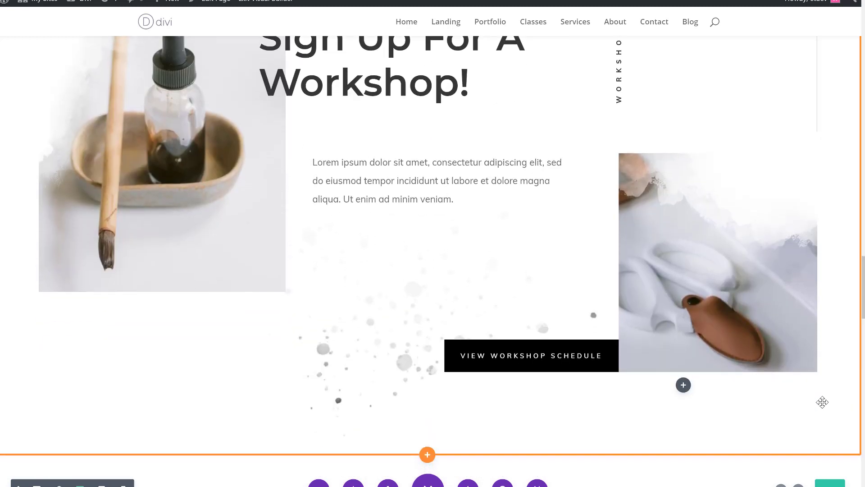
scroll(down, 3)
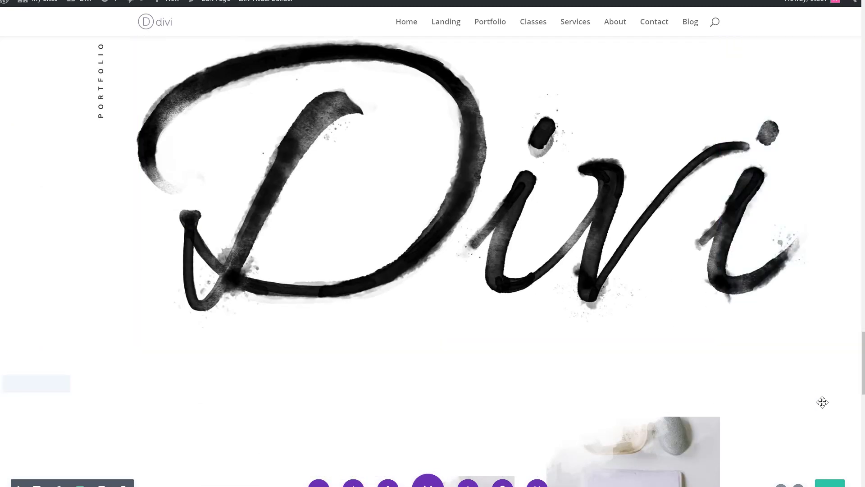
scroll(down, 3)
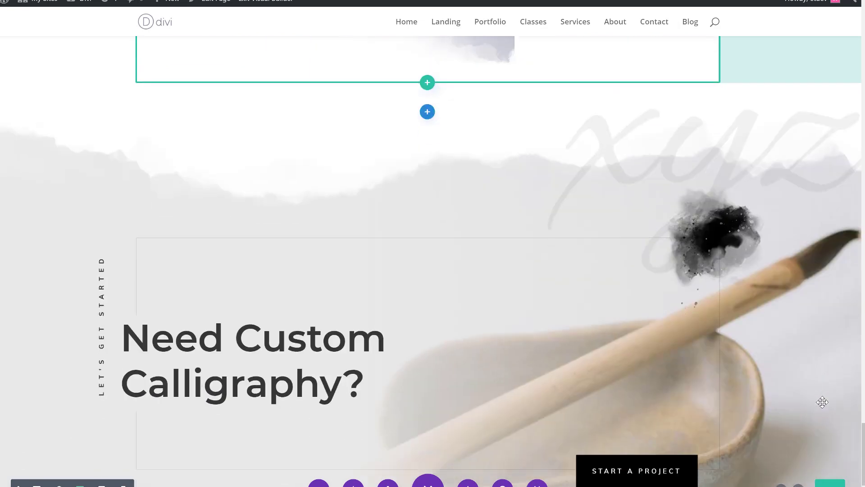
scroll(down, 3)
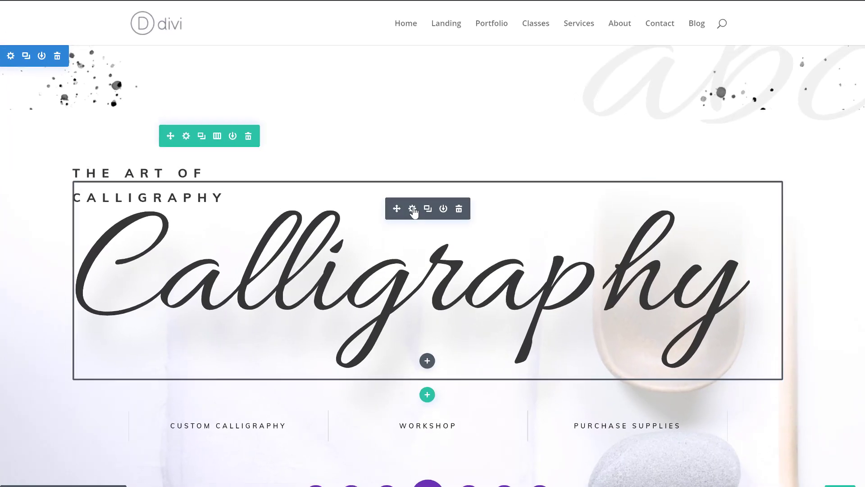
Step: Rotate the Calligraphy heading more steeply and translate it to -204px, -98px
click(413, 209)
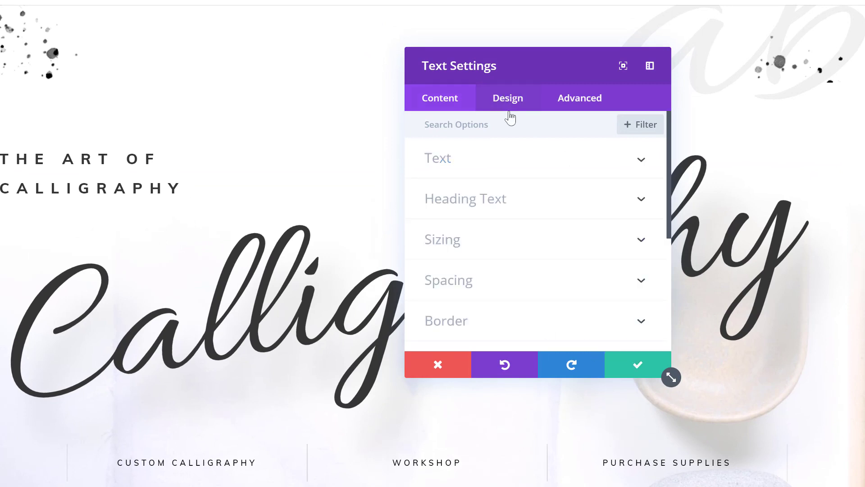
click(506, 98)
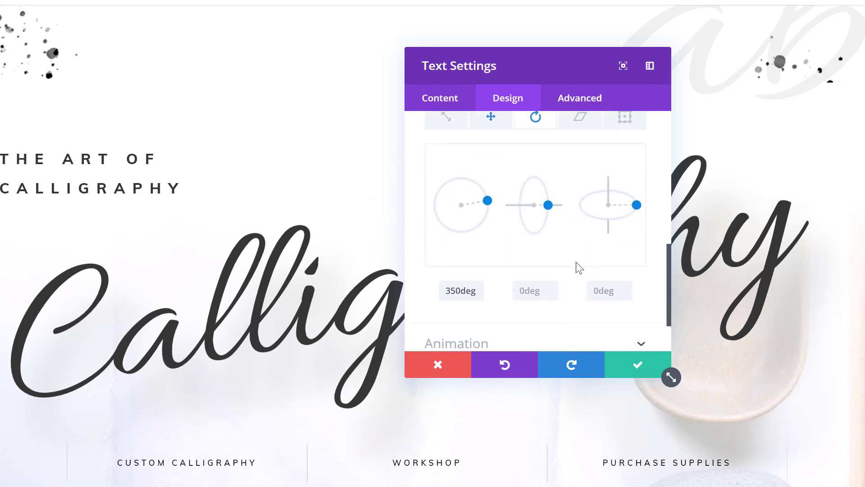
drag(486, 200, 485, 194)
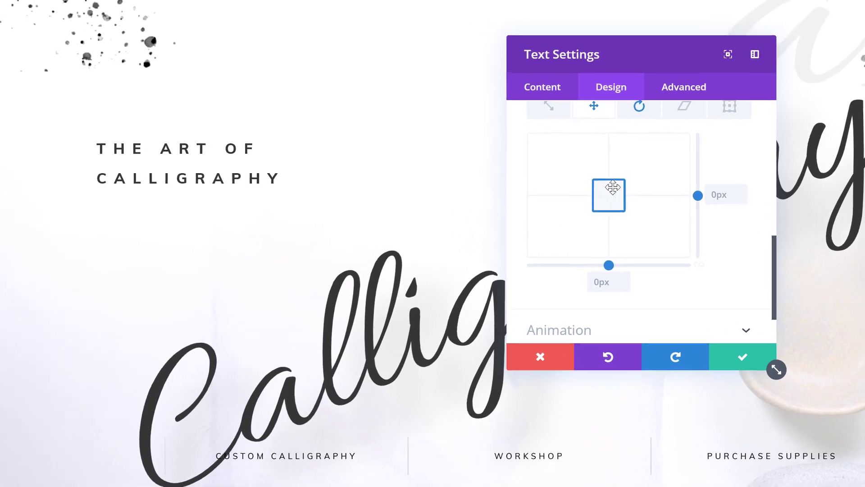
drag(608, 194, 580, 174)
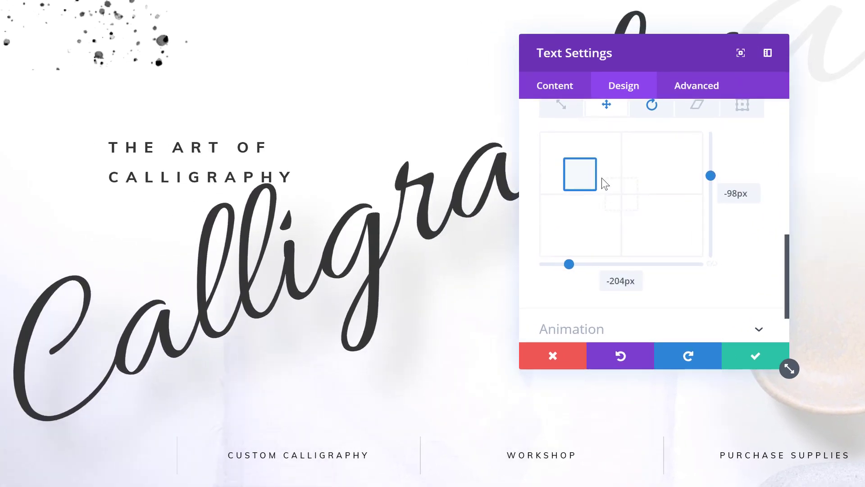
click(755, 355)
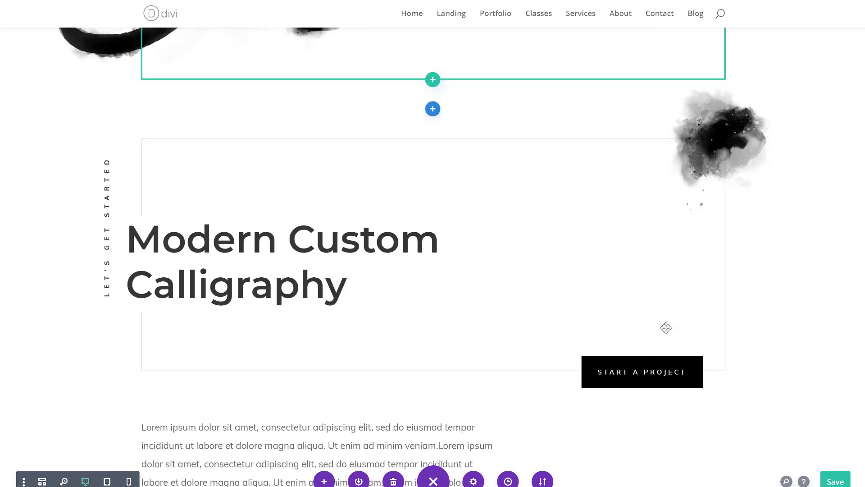
scroll(down, 3)
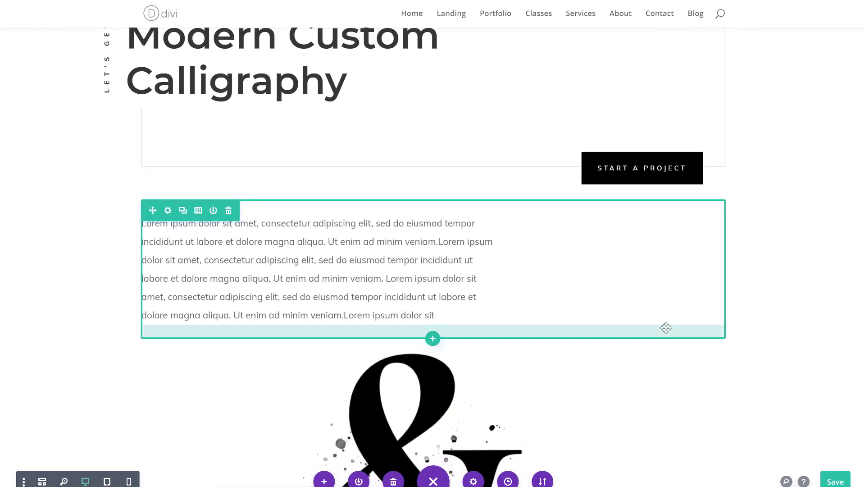
scroll(down, 3)
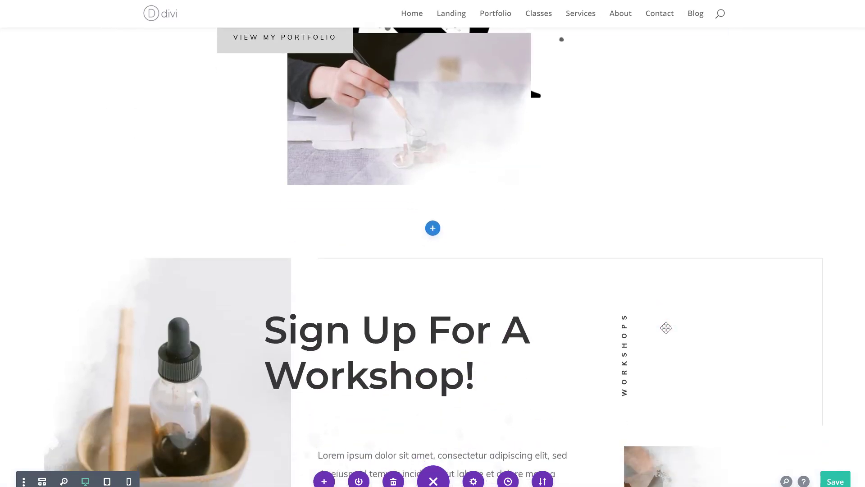